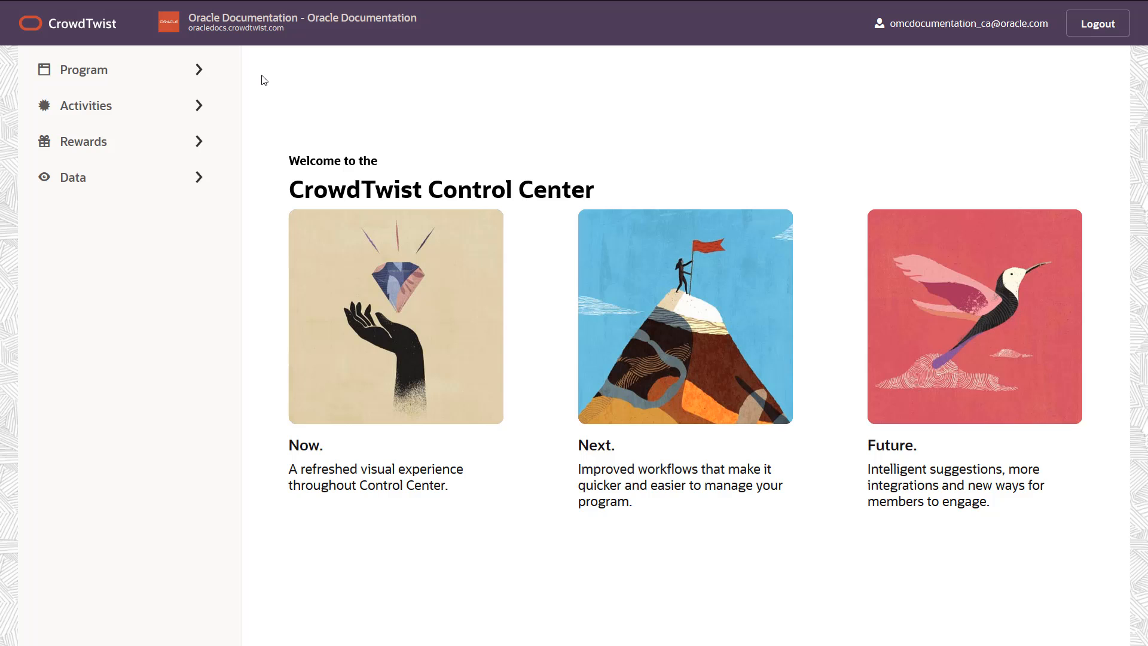
Expand the Program section in the navigation and open the Partners list
left_click(84, 69)
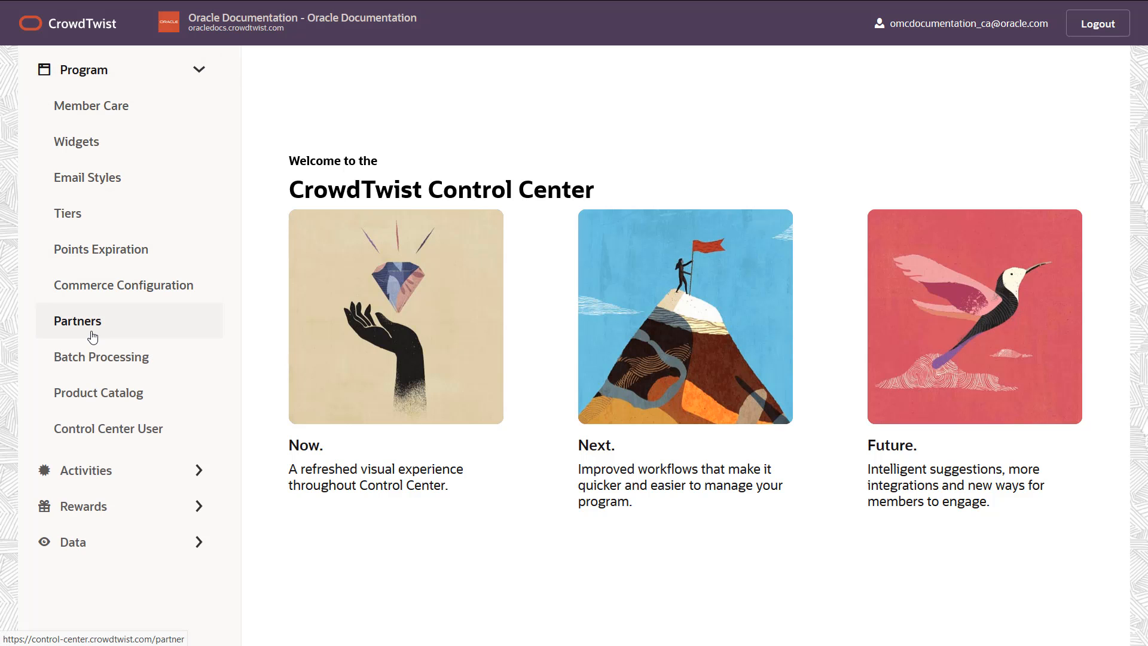
left_click(77, 320)
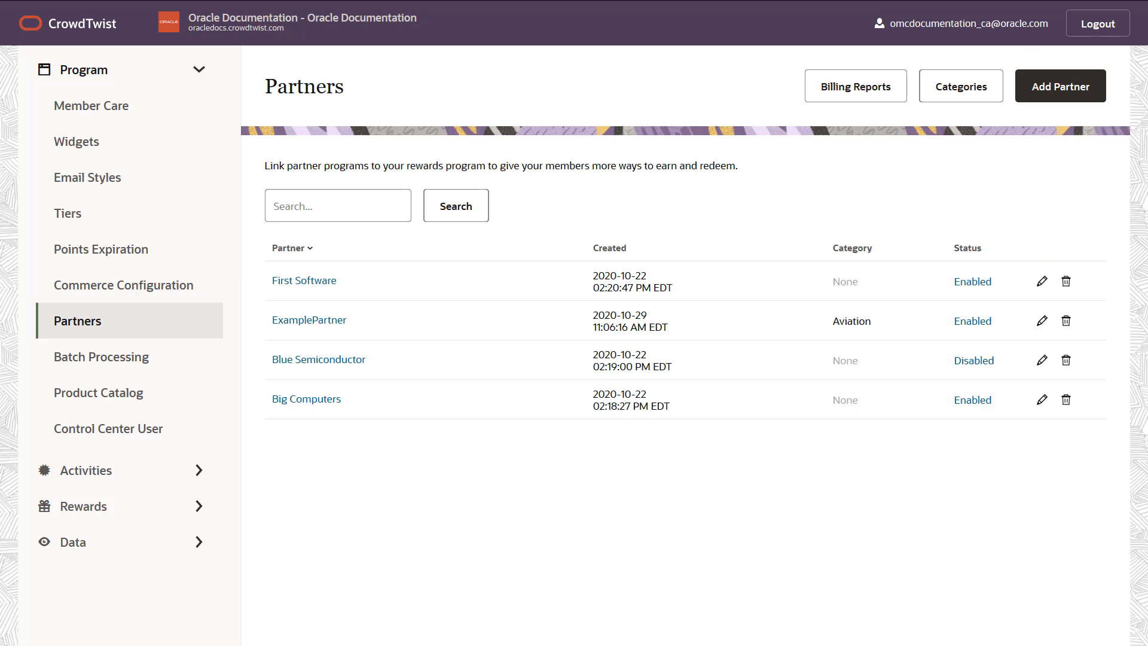
Begin partner 'Fantastic Laptops', described 'technology partner', in the Technology category
left_click(1060, 85)
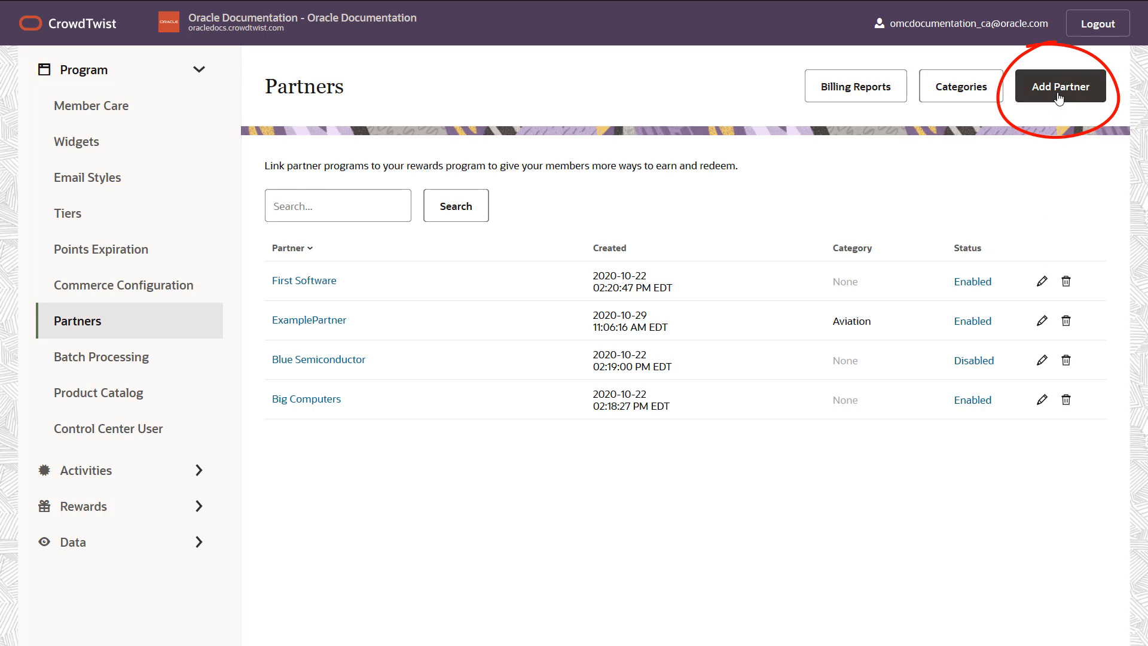
left_click(1060, 86)
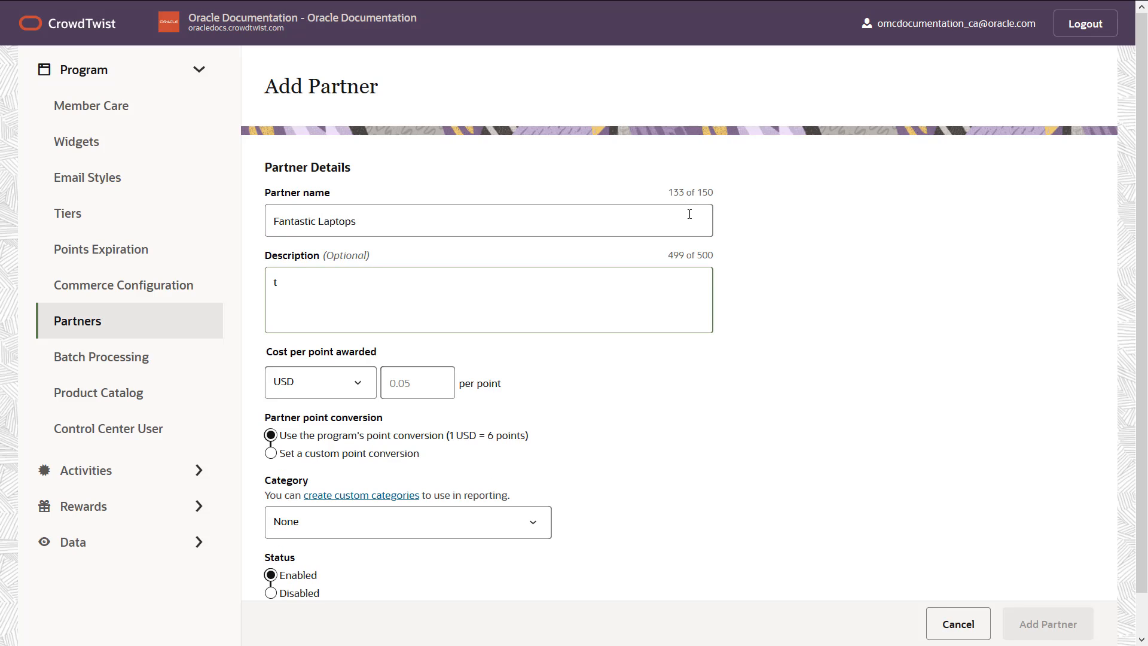
type("echnology partner")
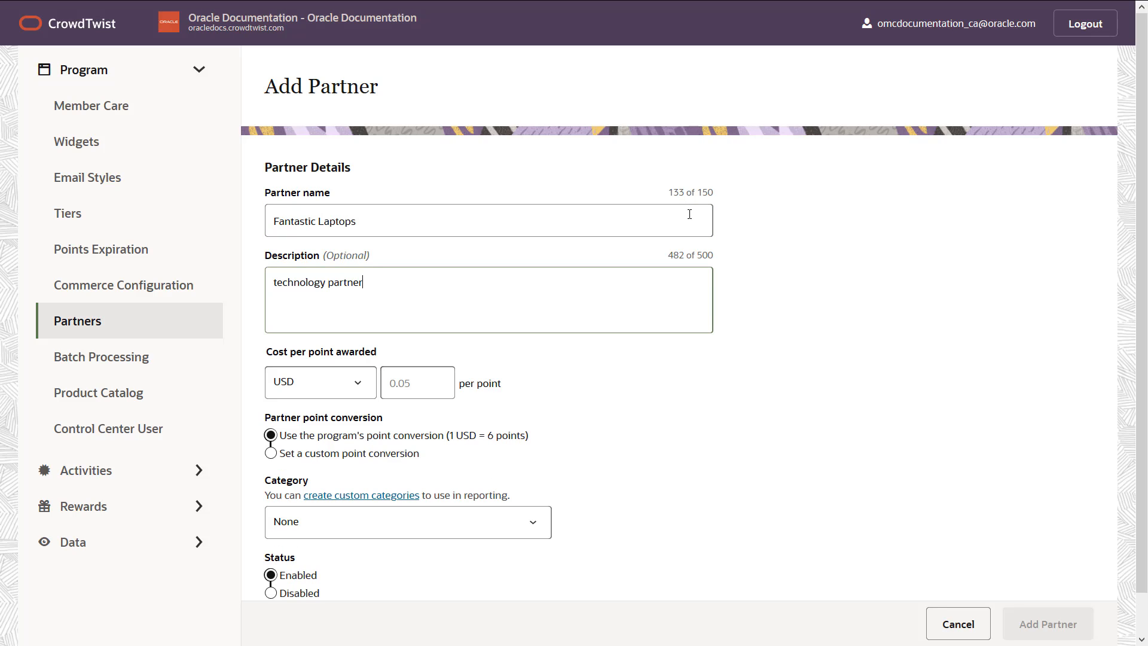
left_click(407, 521)
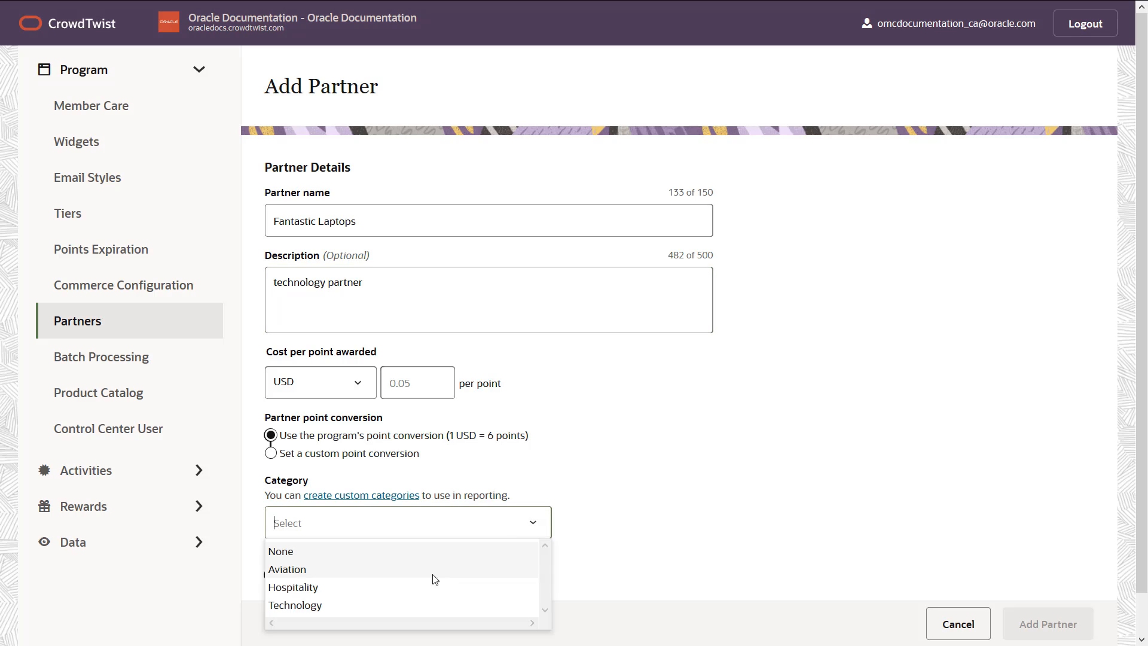
left_click(295, 604)
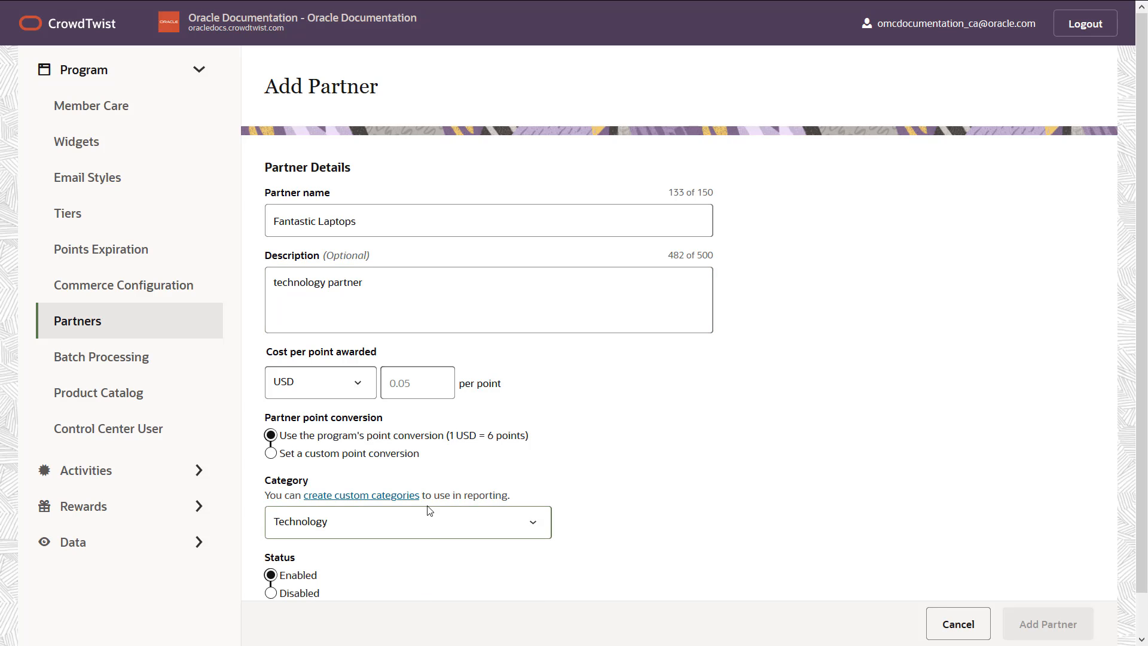
Enter 0.05 USD as the Fantastic Laptops cost per point awarded
left_click(417, 382)
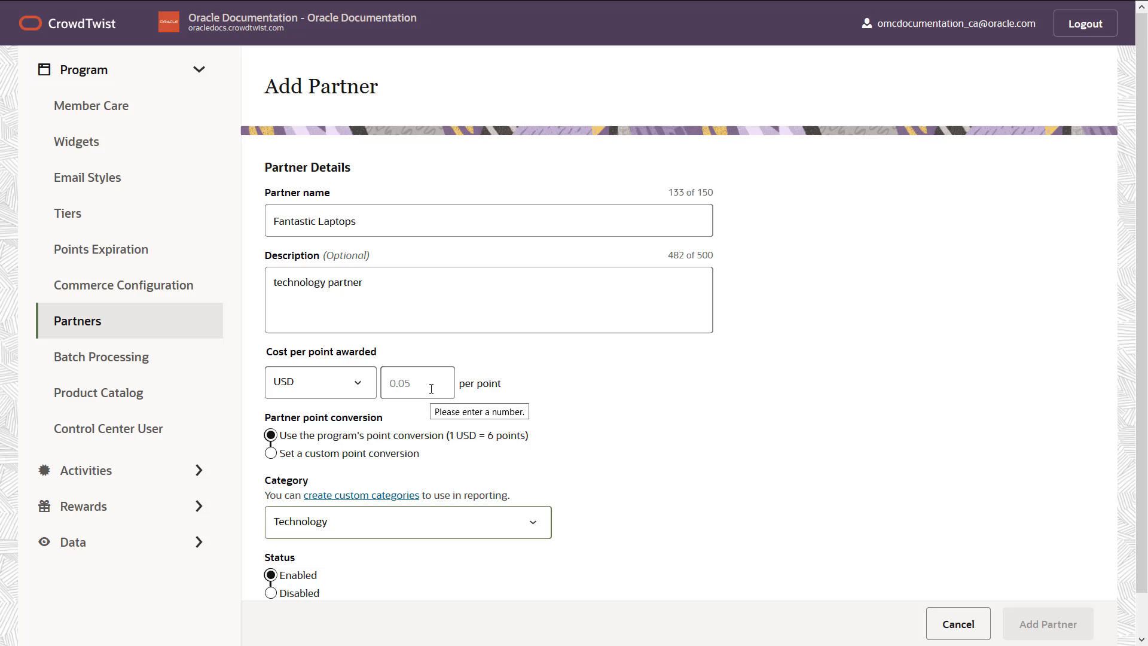
type("0")
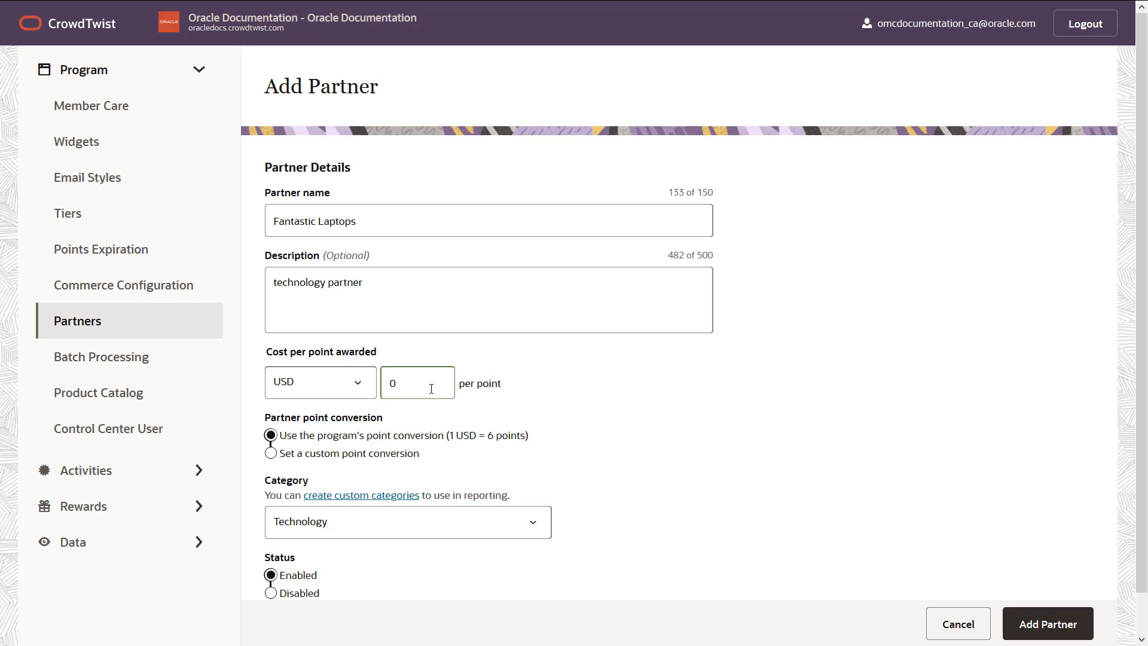
type("0.05")
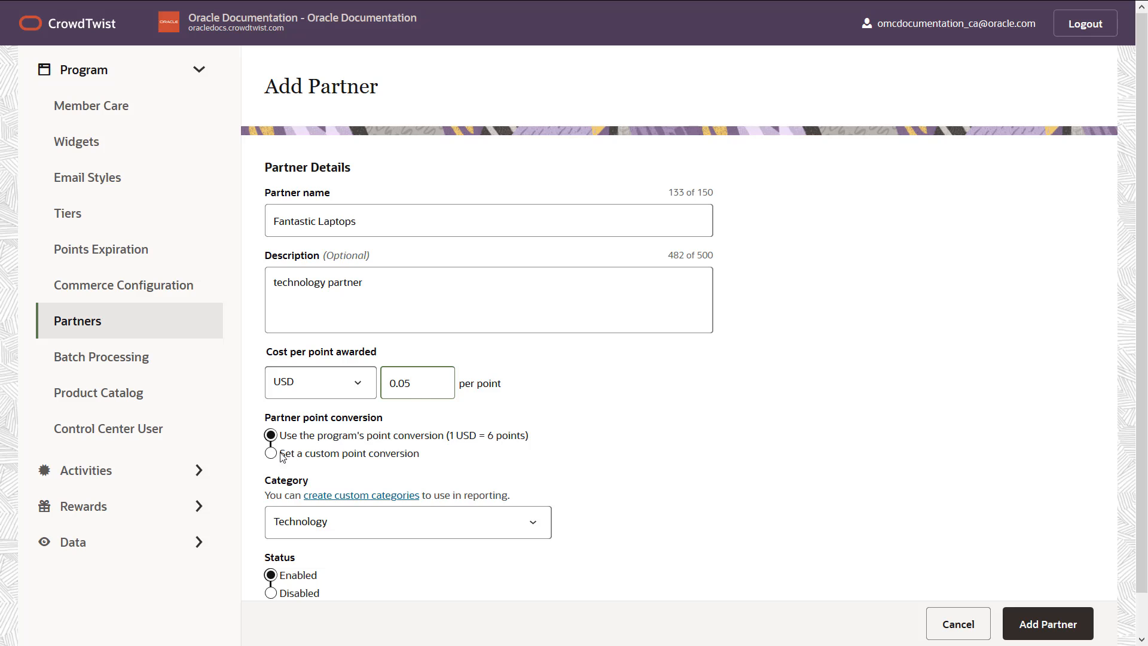
Use a custom point conversion where 1 USD earns 15 points
left_click(270, 454)
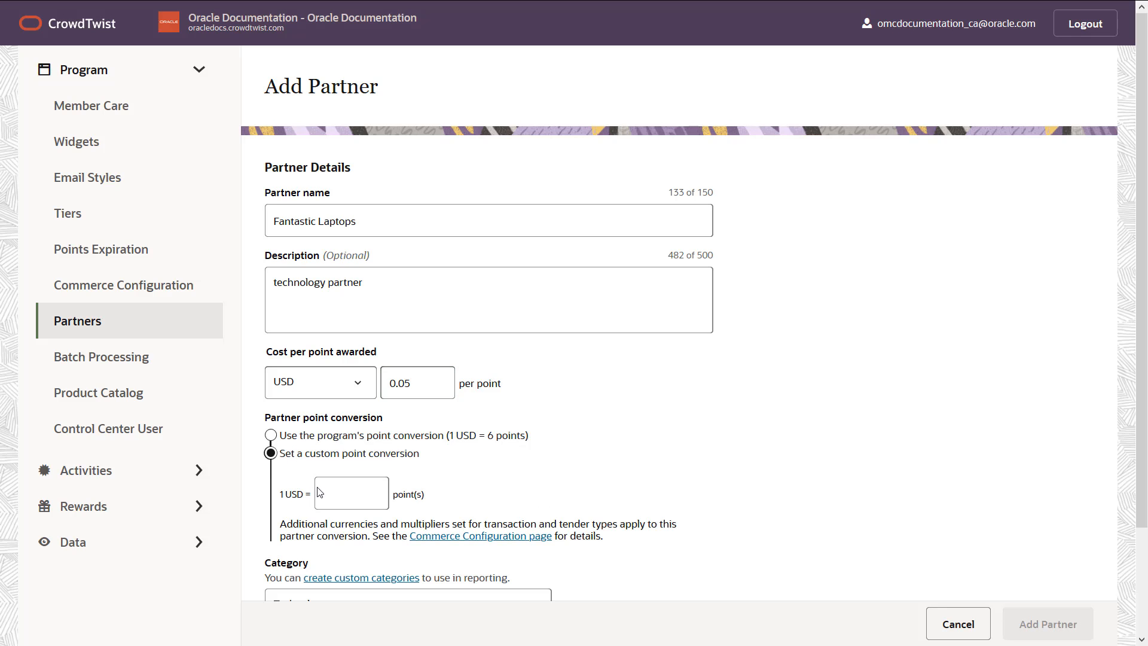
left_click(351, 493)
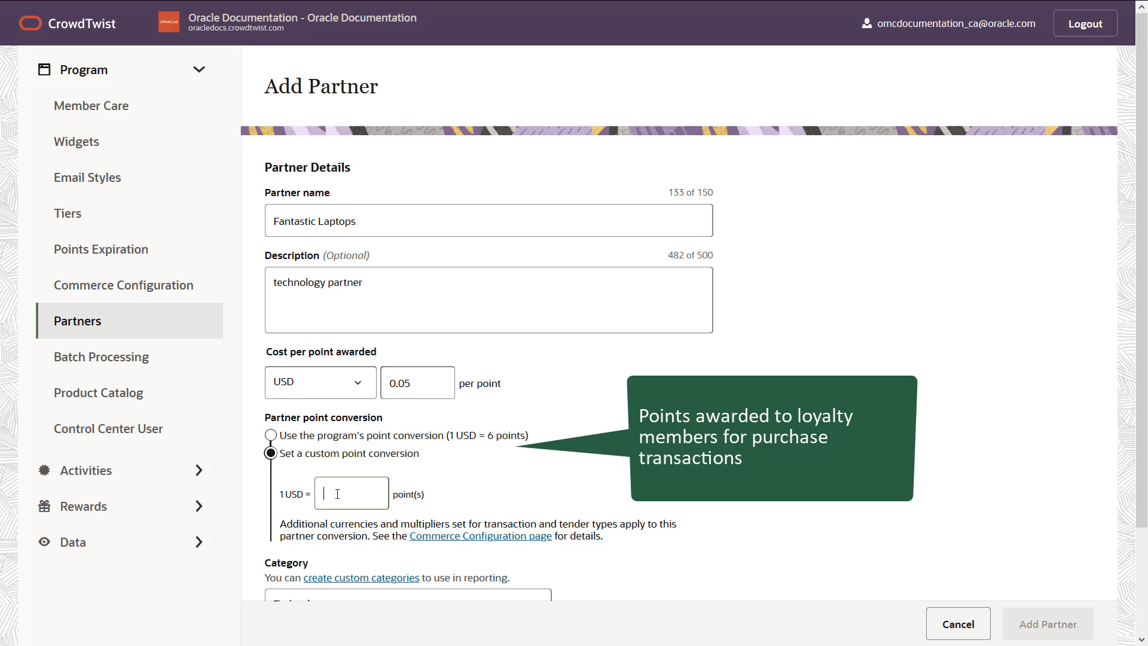
type("15")
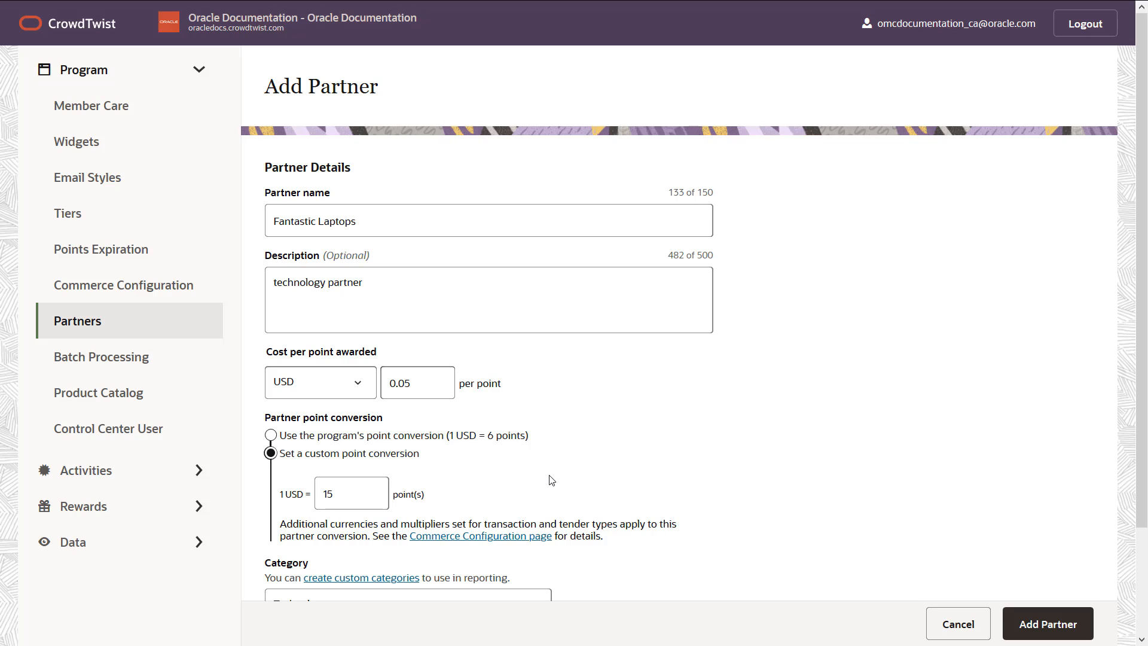
mouse_move(352, 493)
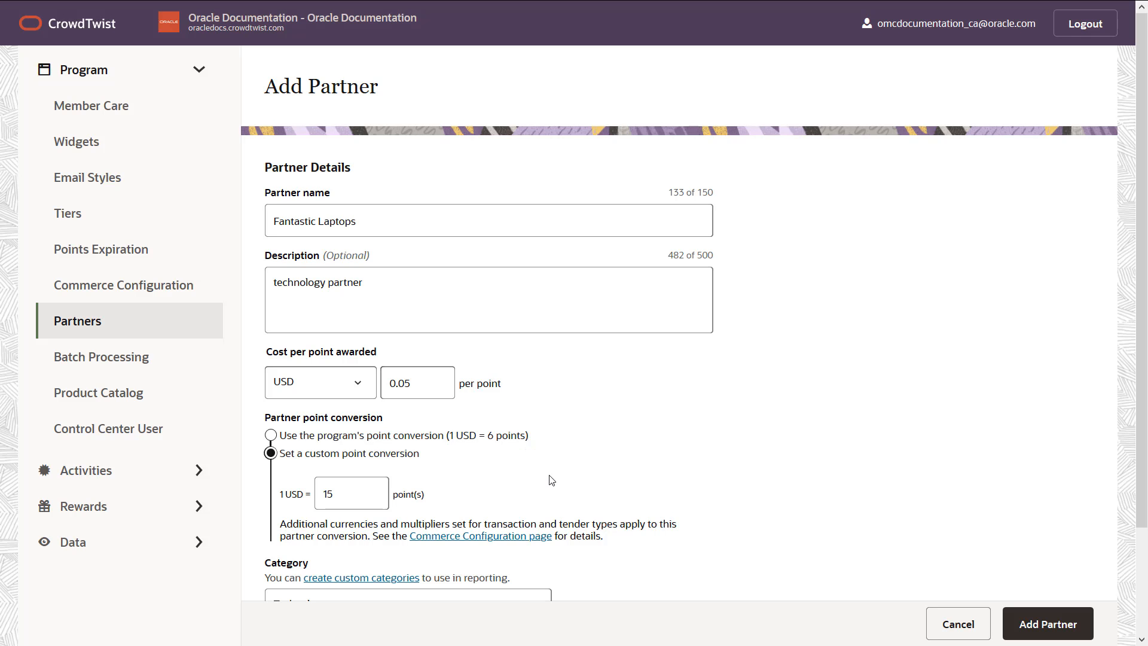
Save Fantastic Laptops, close the API key dialog, and go to Rewards
left_click(1047, 623)
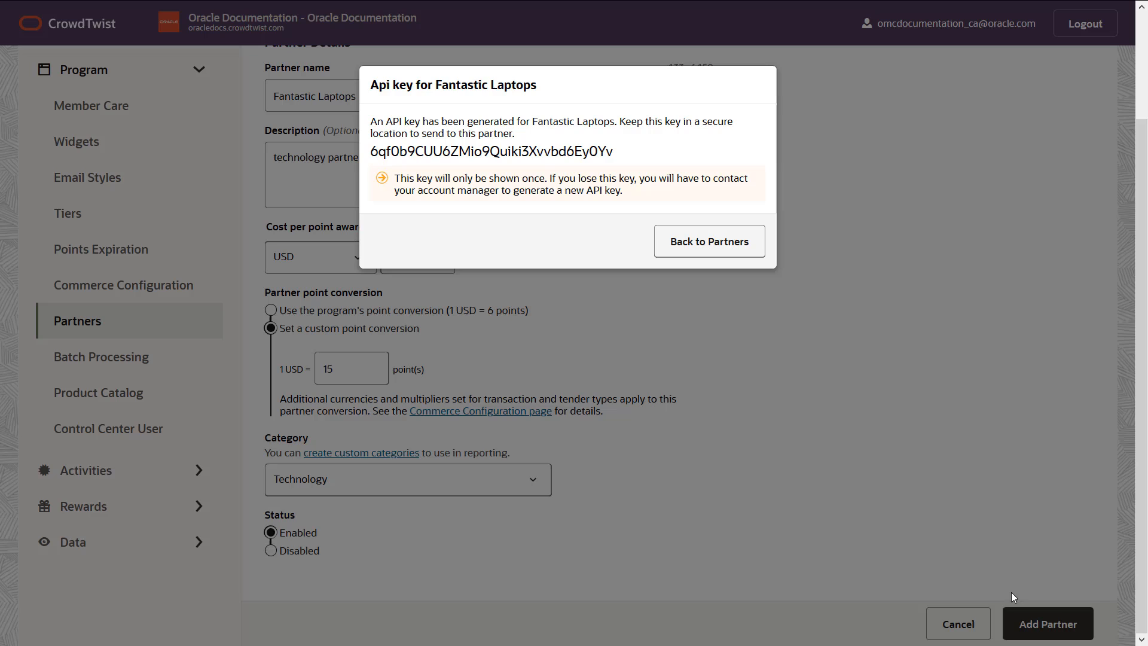
left_click(708, 241)
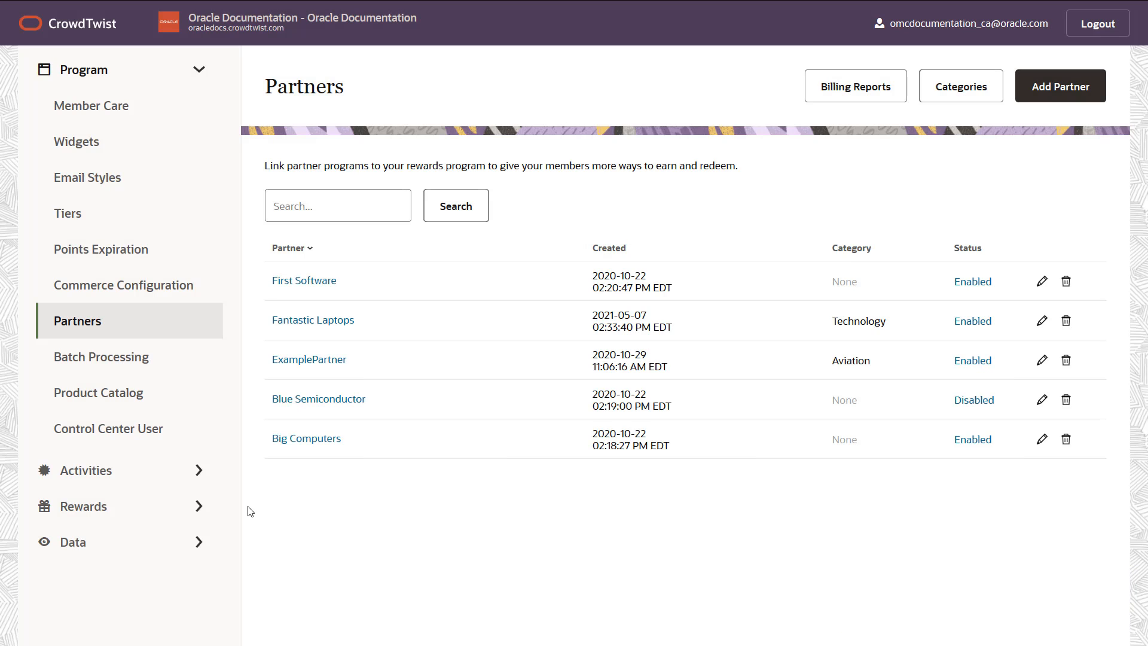
left_click(84, 505)
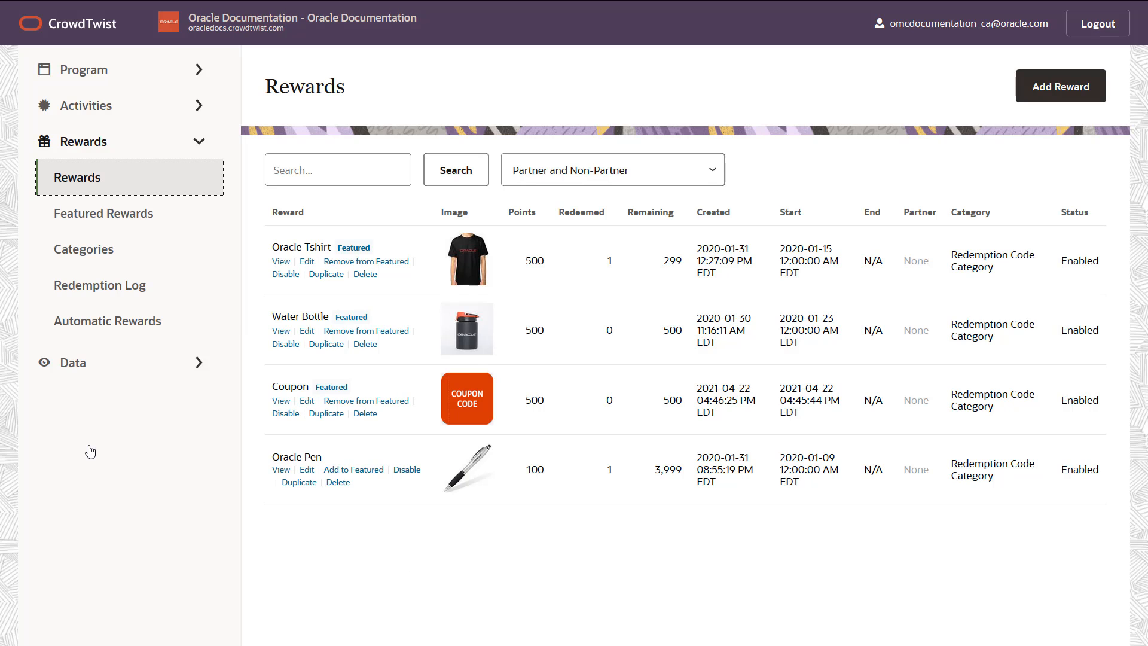
mouse_move(306, 411)
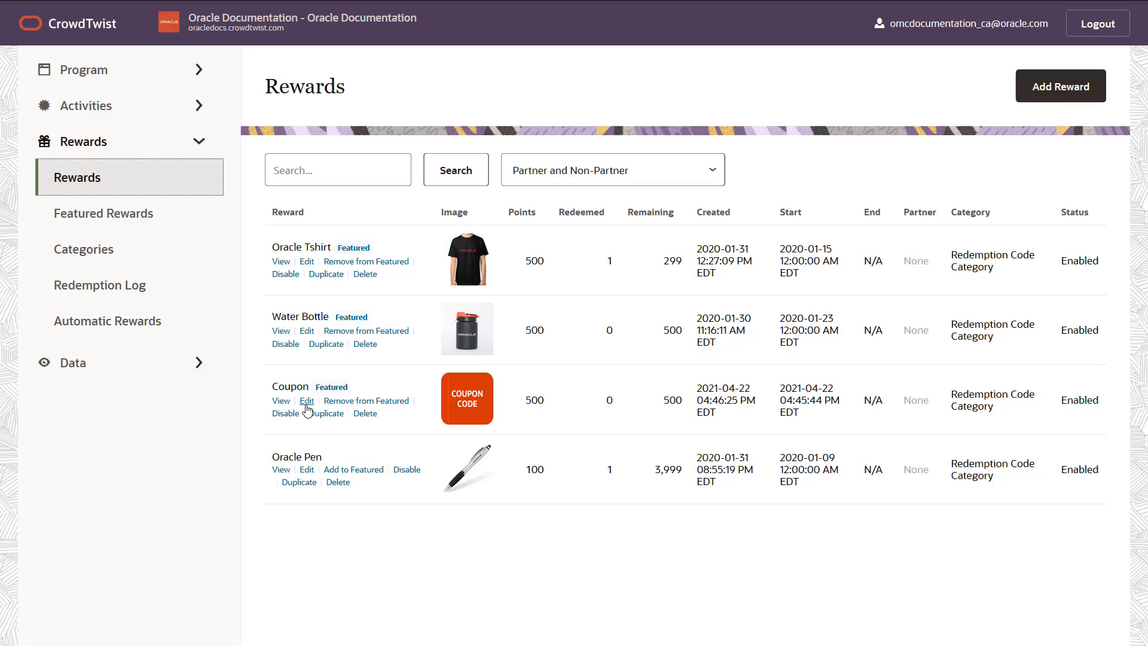
Edit the Coupon reward to view the partners it can link to
left_click(306, 401)
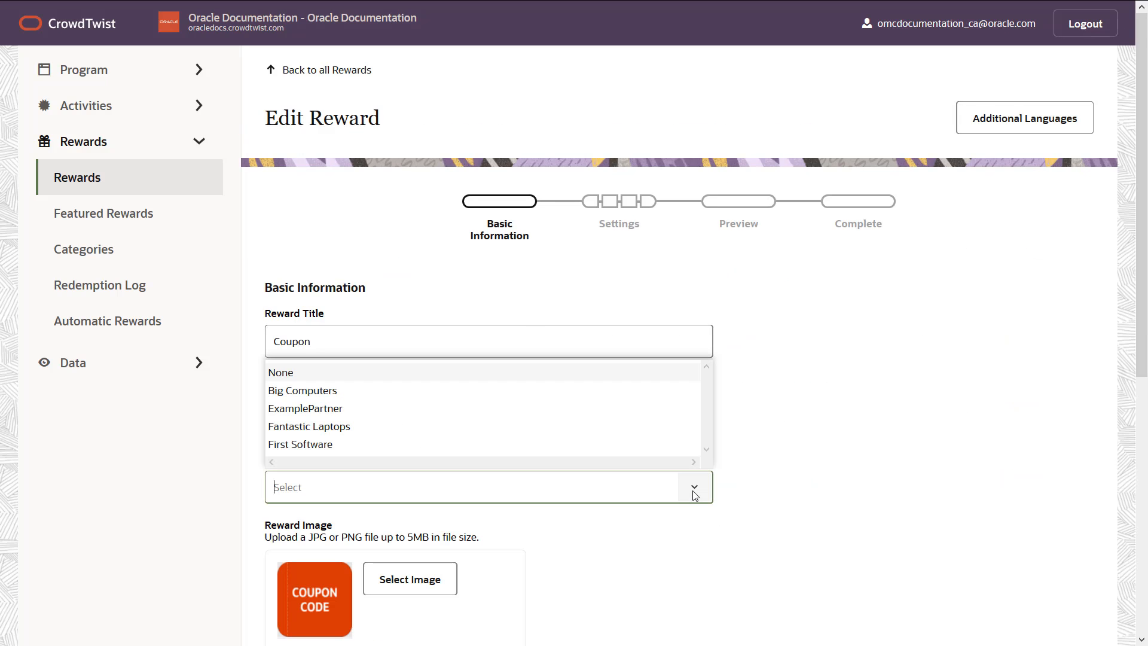